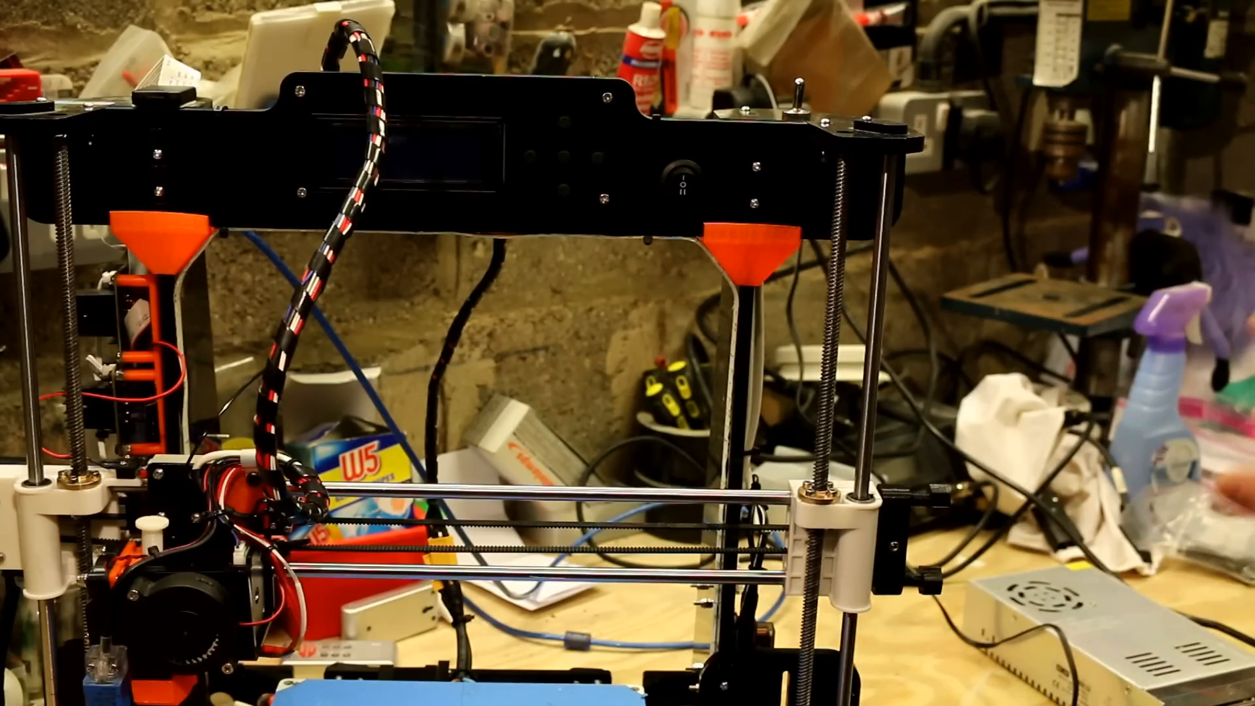
{"action": "left_click", "coordinate": [684, 172]}
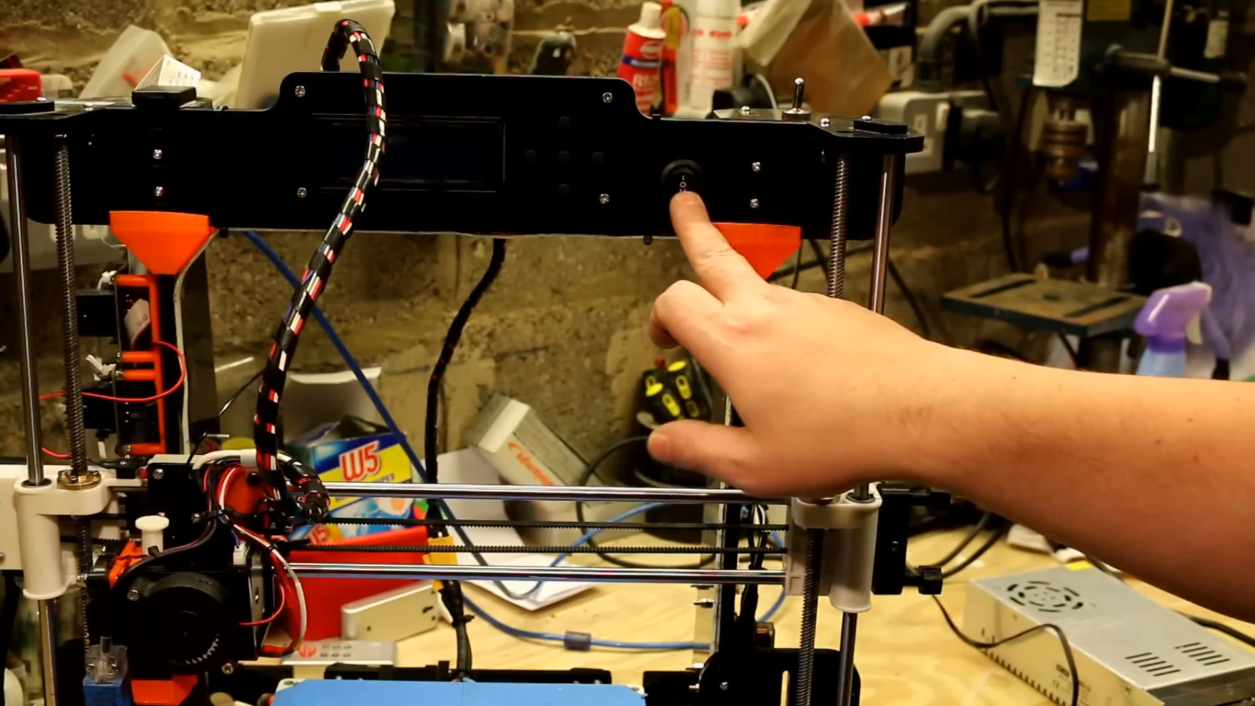
{"action": "left_click", "coordinate": [684, 181]}
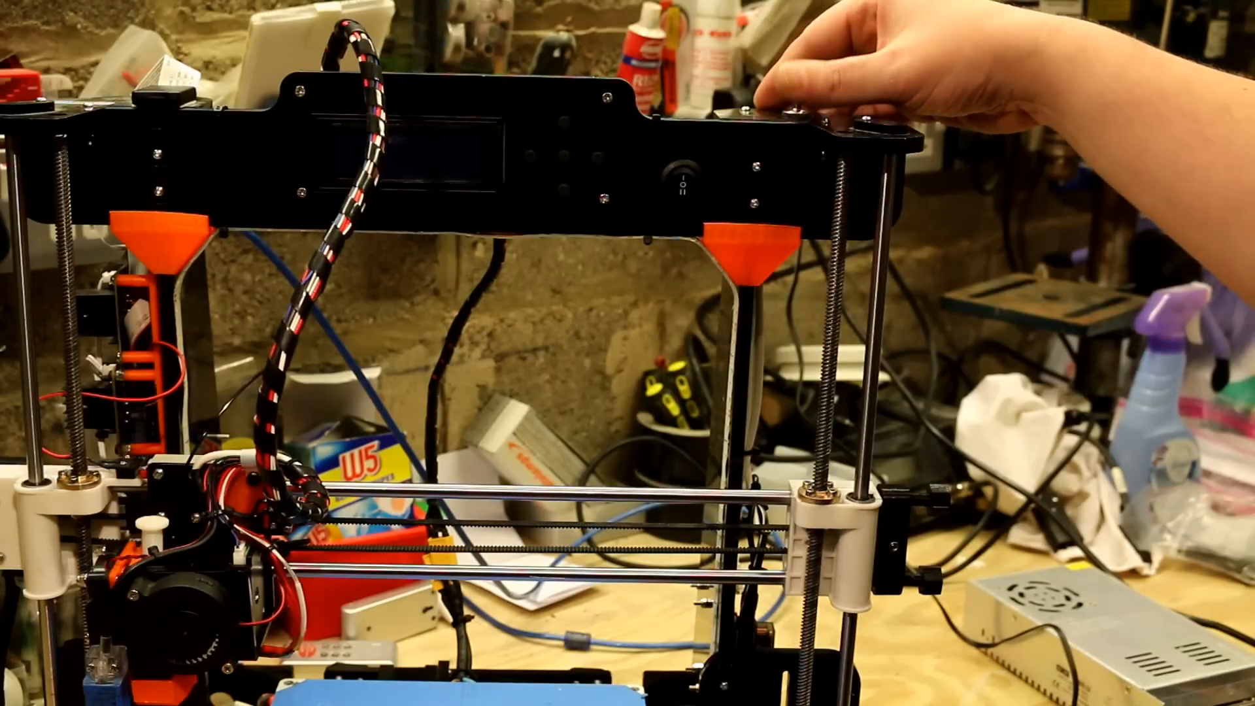
{"action": "left_click", "coordinate": [684, 176]}
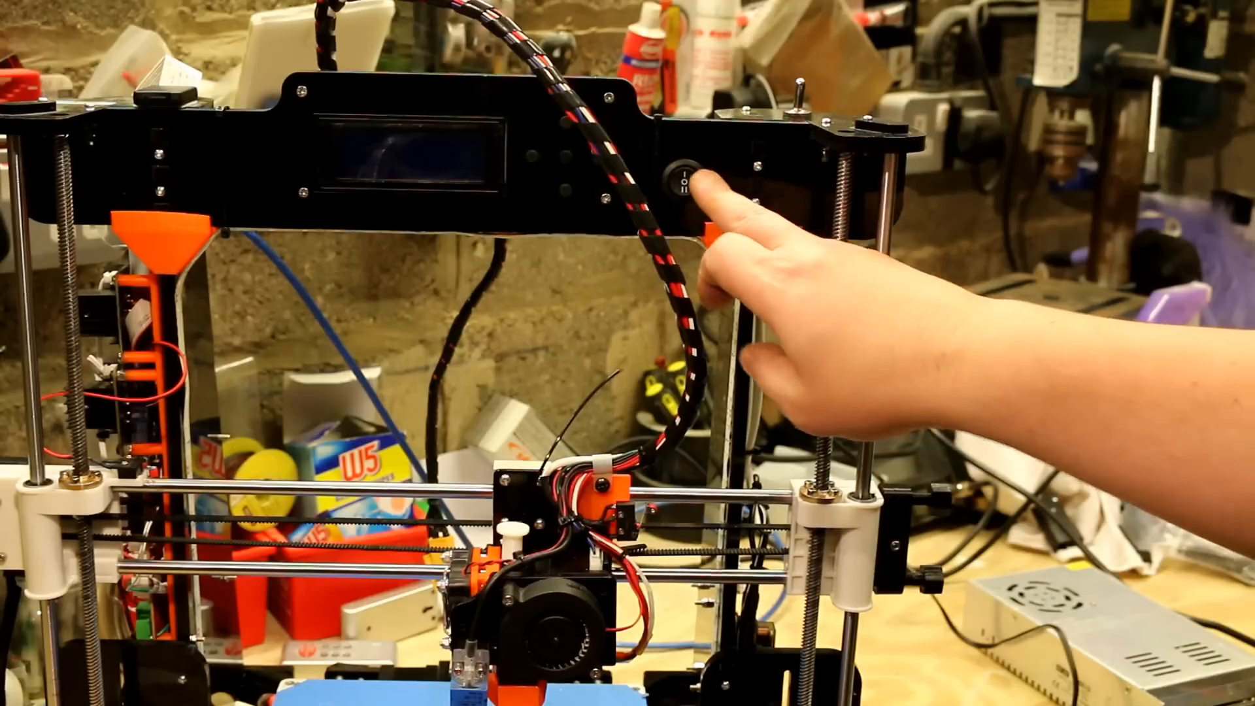
{"action": "left_click", "coordinate": [684, 183]}
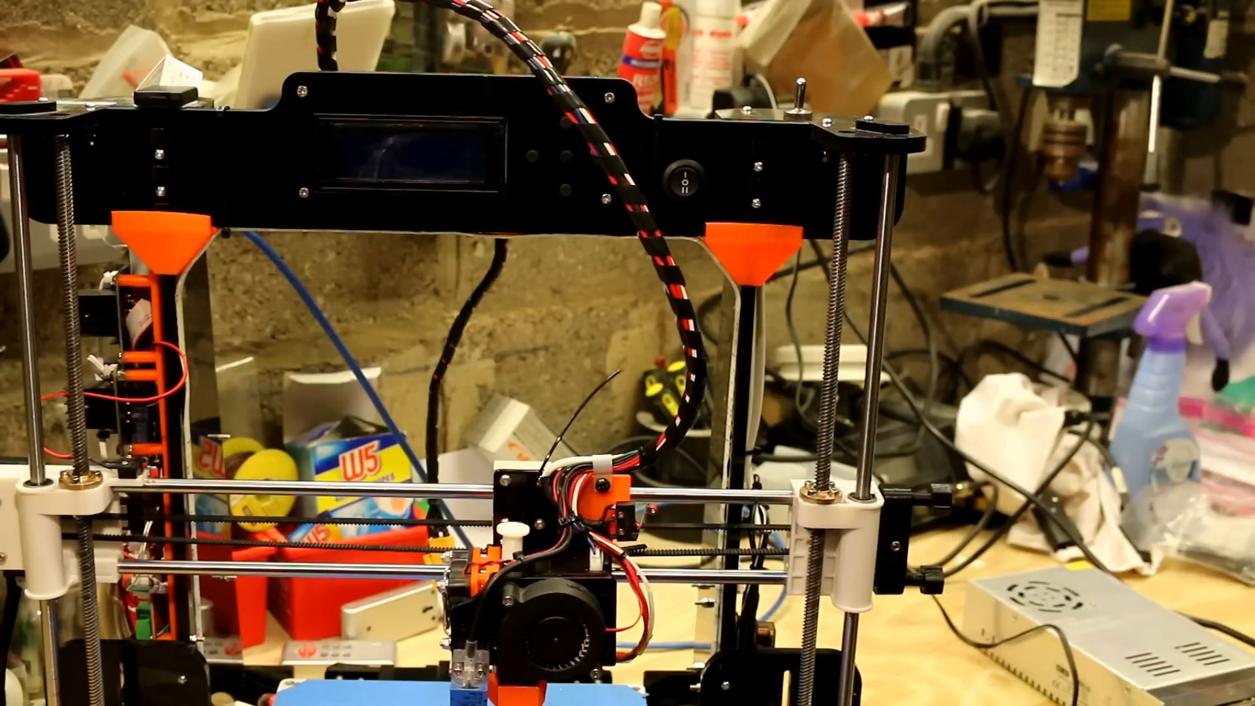